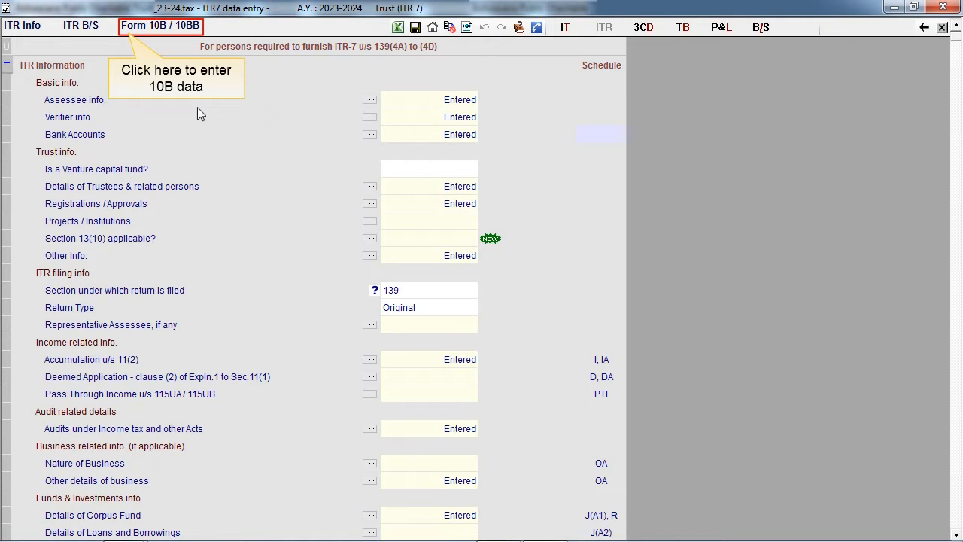
mouse_move(178, 48)
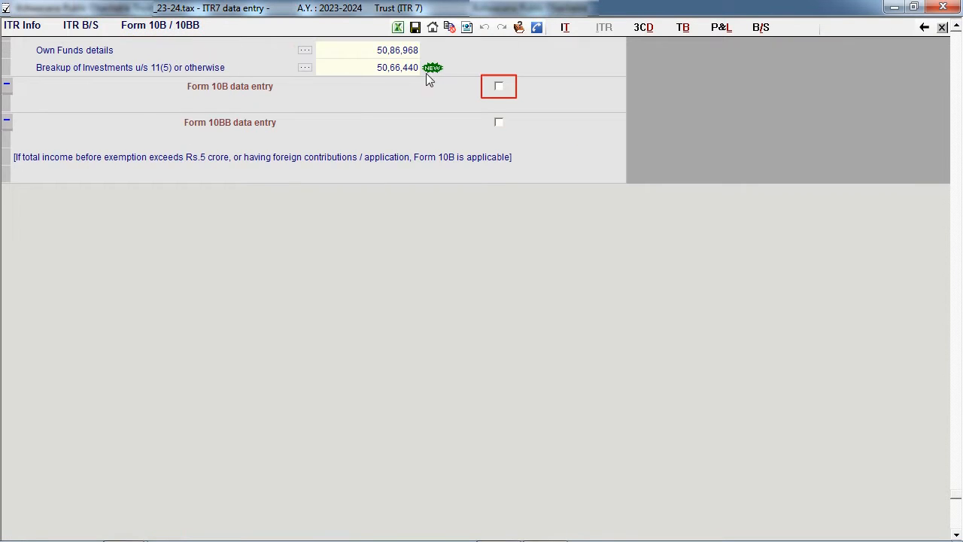
Tick the 'Form 10B data entry' checkbox to reveal the 10B information and annexure sections
left_click(497, 86)
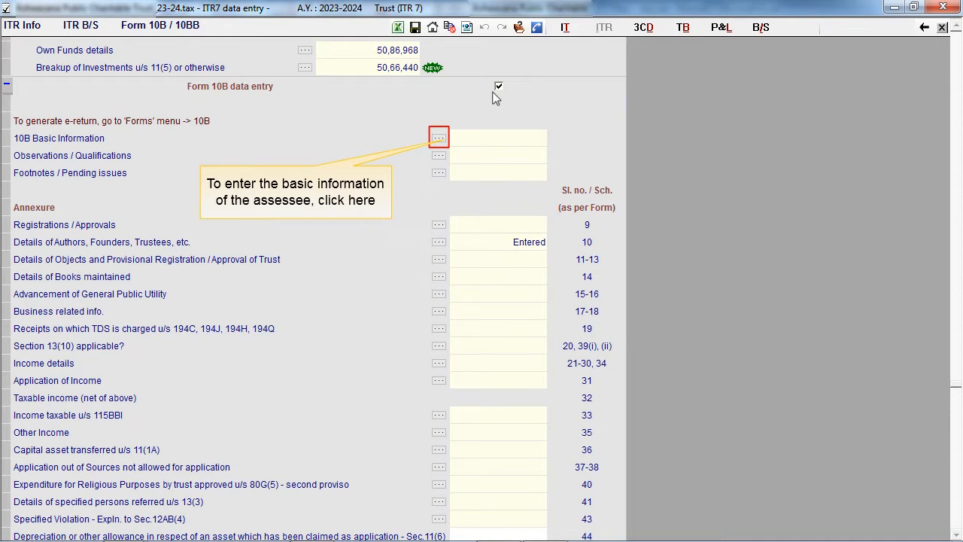
Set the 10B Basic Information return type to Original and confirm
left_click(438, 137)
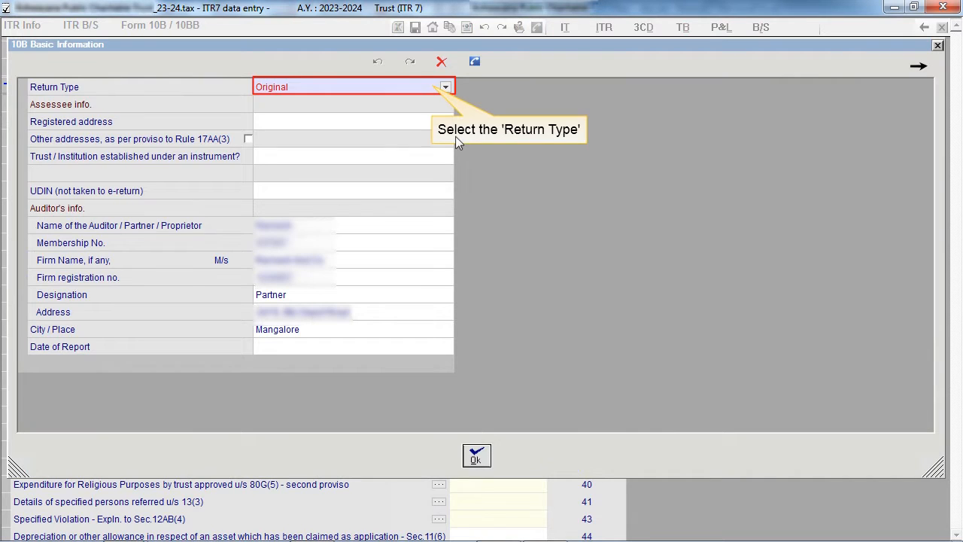
left_click(446, 87)
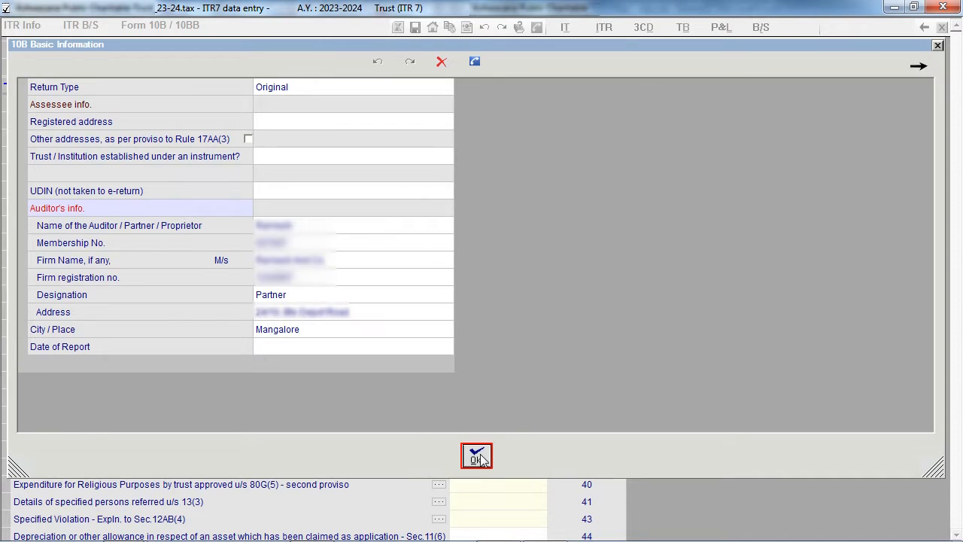
left_click(476, 456)
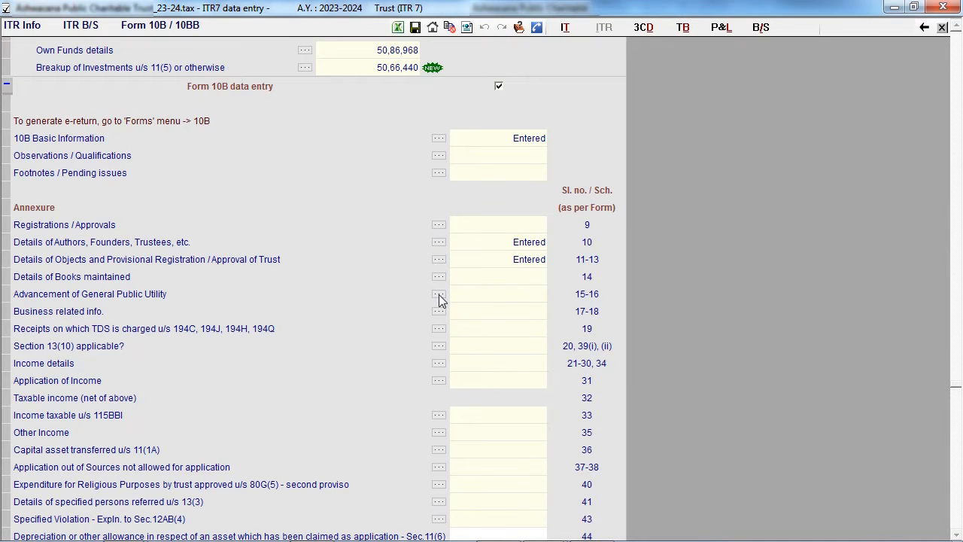
Open the Advancement of General Public Utility annexure details
left_click(439, 294)
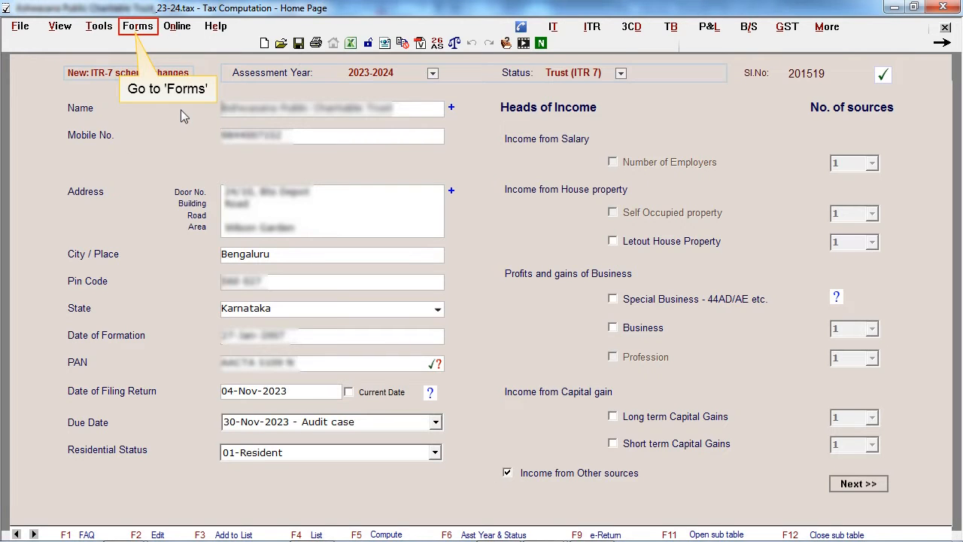
Generate the Form 10B e-return from the Forms list to see its errors and warnings
left_click(143, 25)
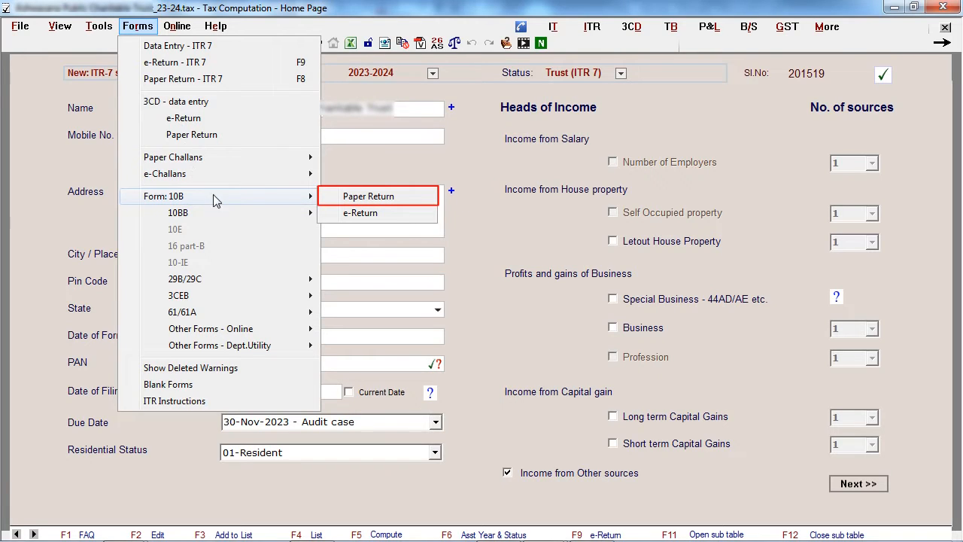
mouse_move(360, 213)
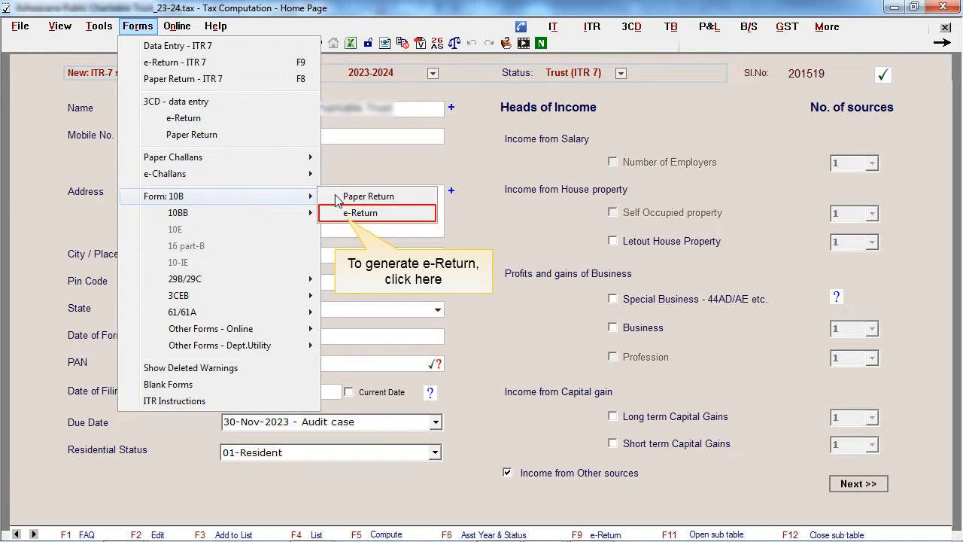
left_click(361, 212)
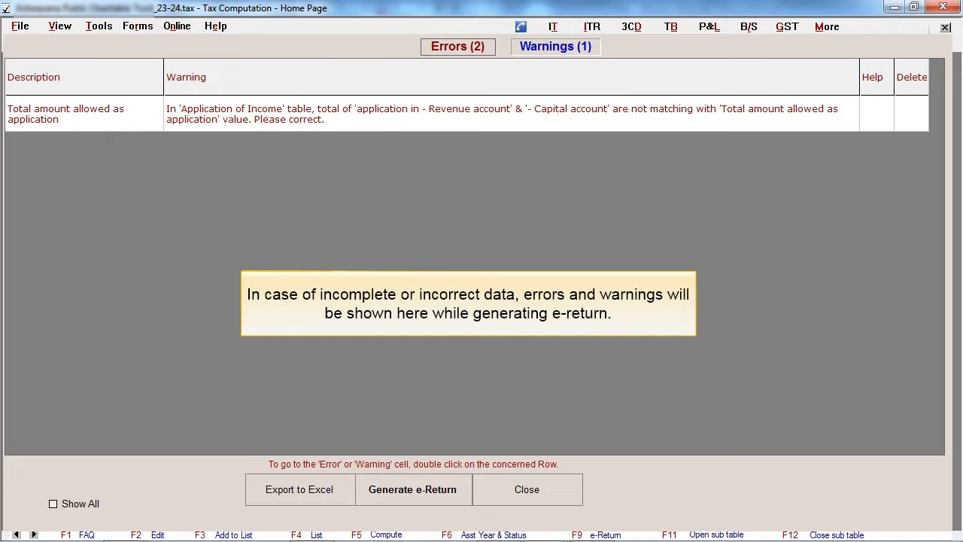
mouse_move(526, 245)
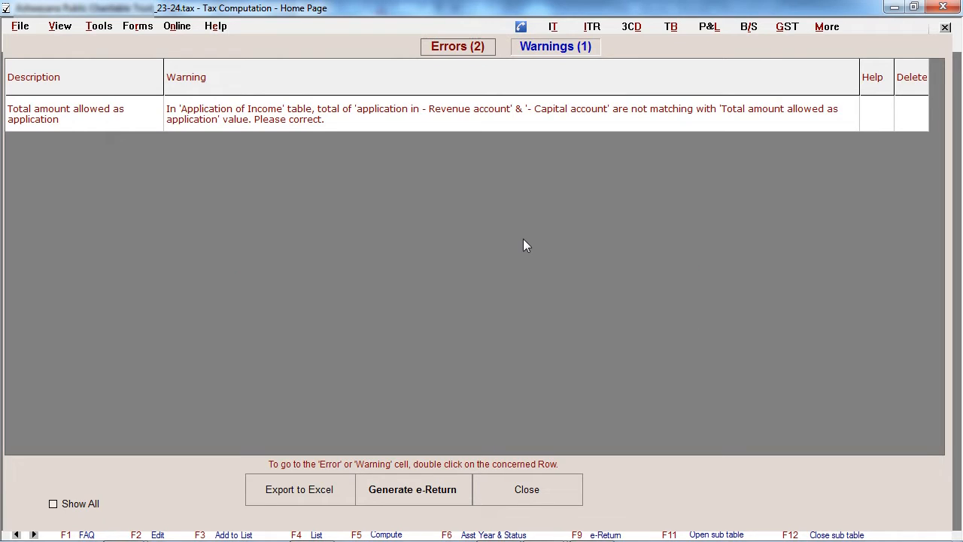
mouse_move(514, 204)
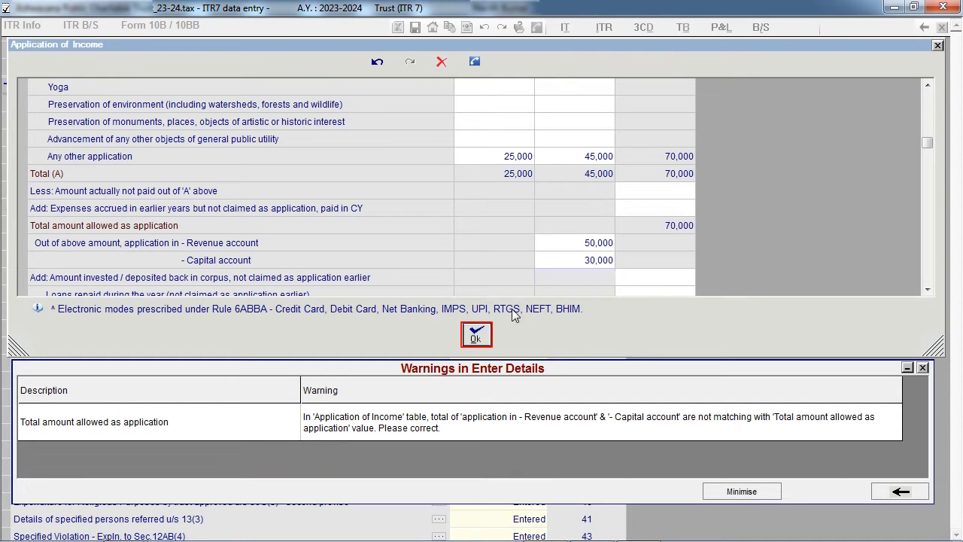
Confirm the corrected Application of Income figures and answer No for business undertaking u/s 11(4)
left_click(476, 335)
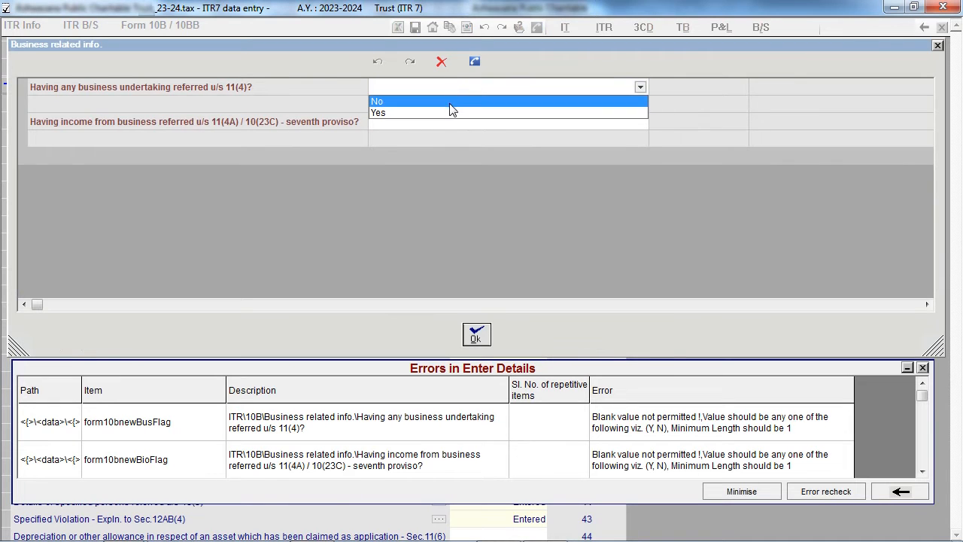
left_click(377, 101)
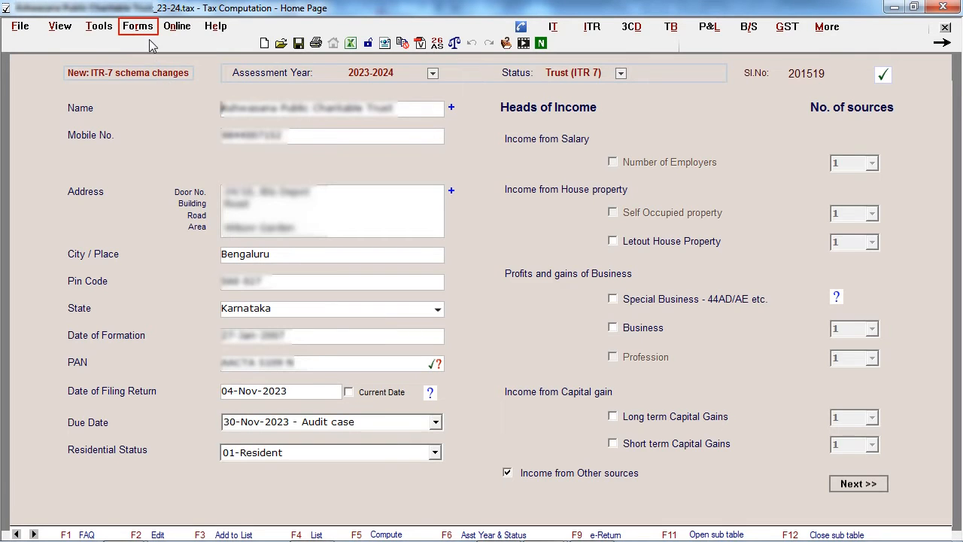
Regenerate the Form 10B e-return and save the JSON file to the default data folder
left_click(143, 26)
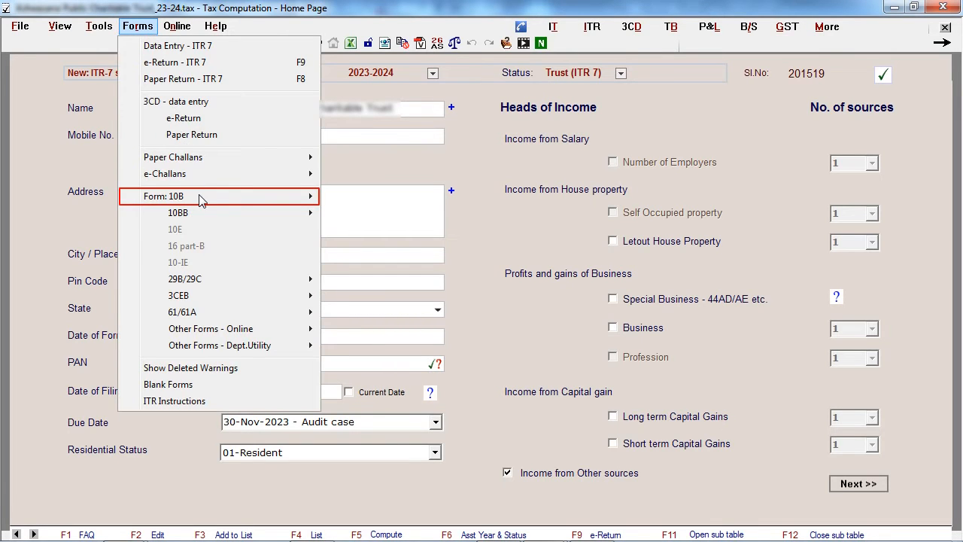
left_click(163, 196)
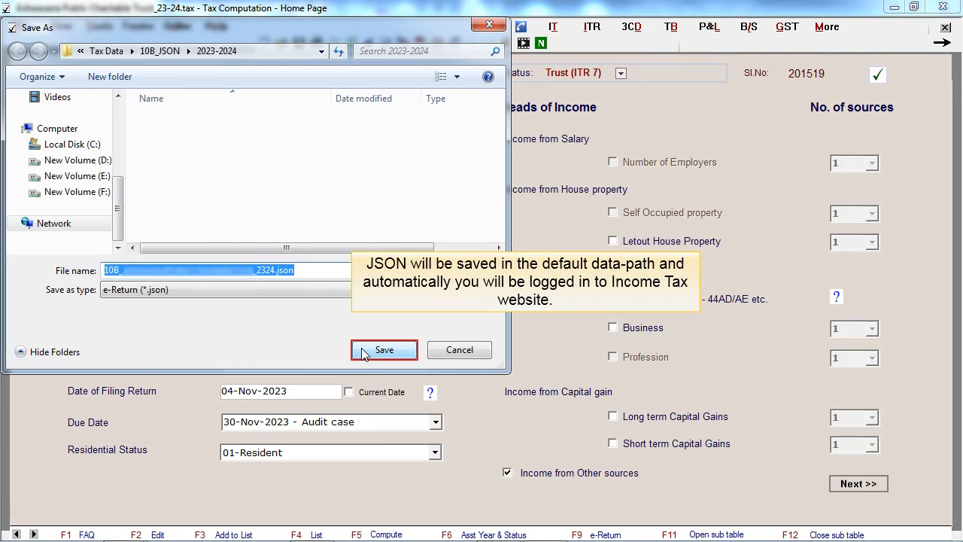
left_click(384, 350)
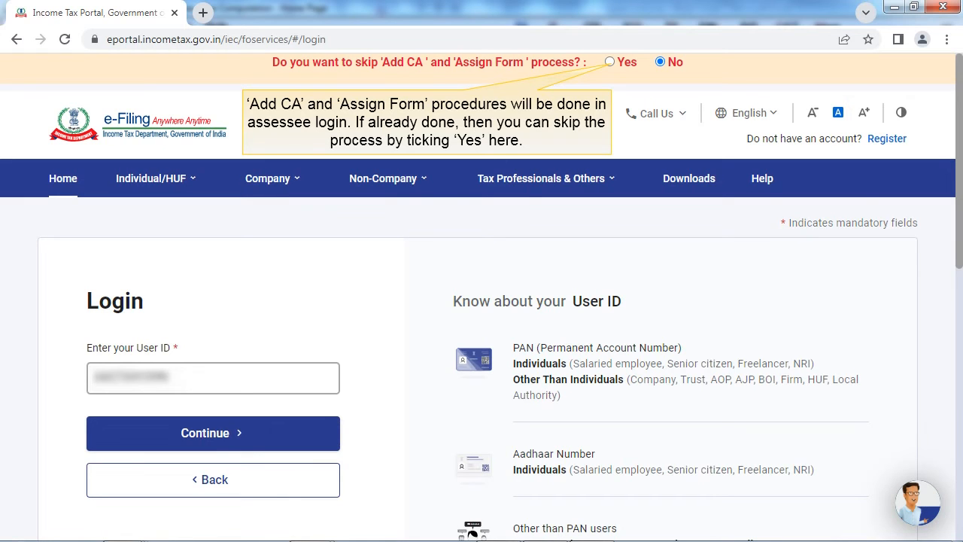
Complete the portal login, acknowledge the attach-documents reminder, and reach the Form 10B upload page
left_click(213, 433)
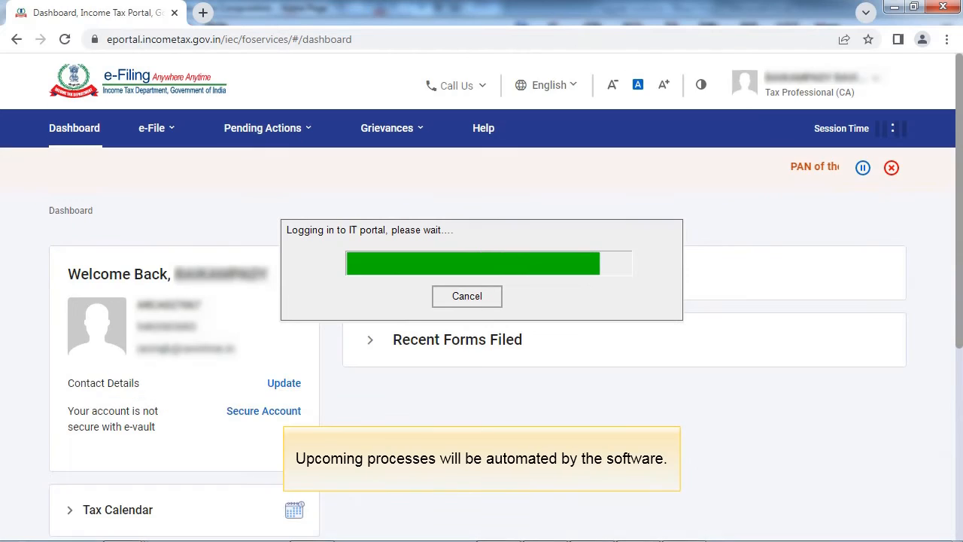
left_click(263, 127)
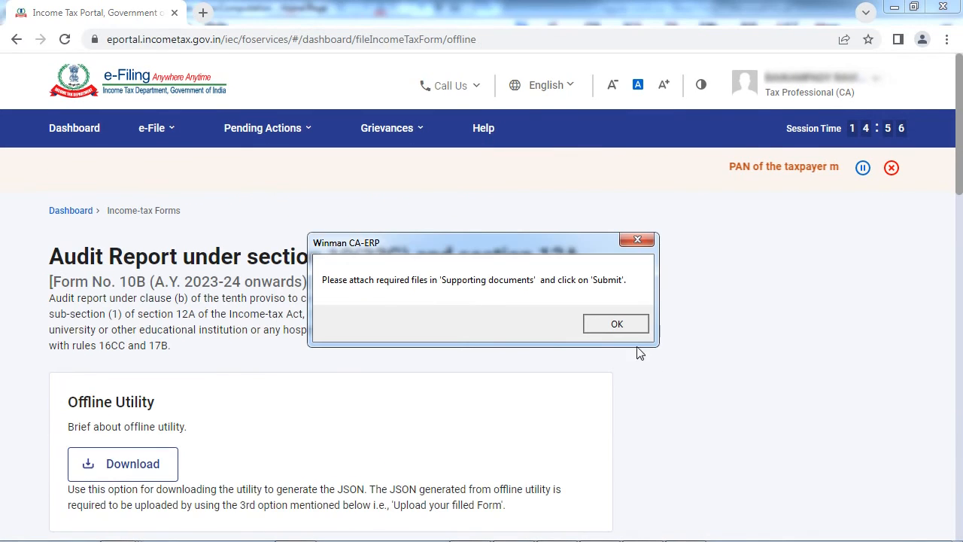
left_click(615, 324)
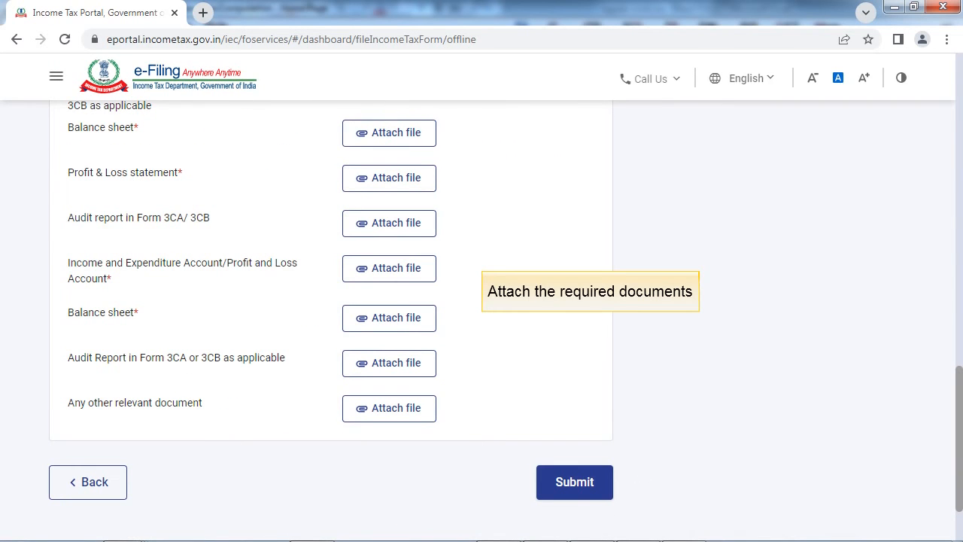
left_click(575, 482)
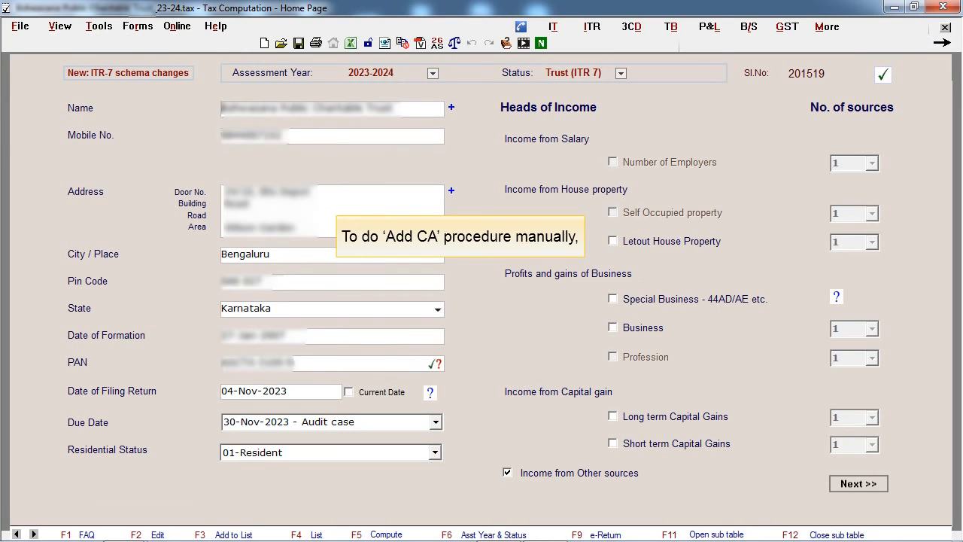
mouse_move(177, 25)
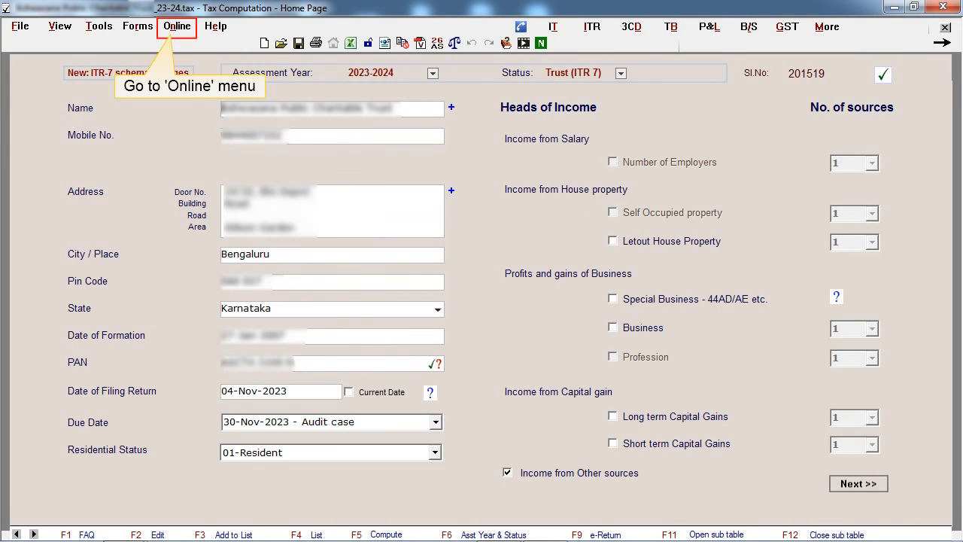
Choose Add CA under Online > CA Report e-Filing
left_click(164, 25)
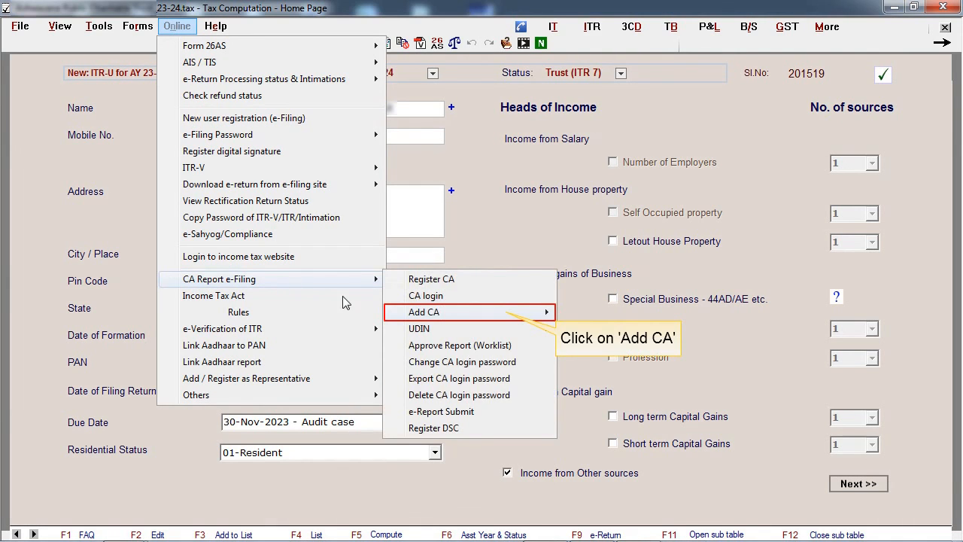
left_click(423, 312)
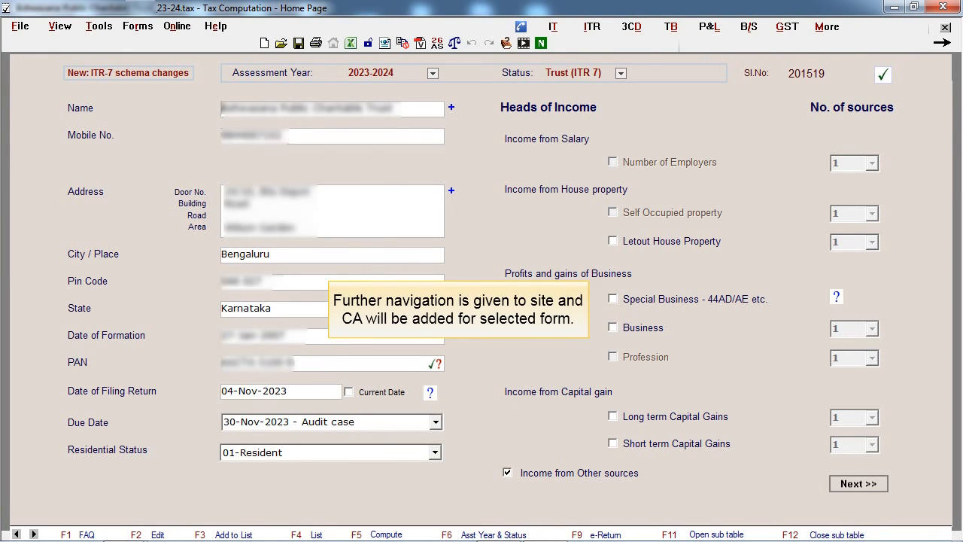